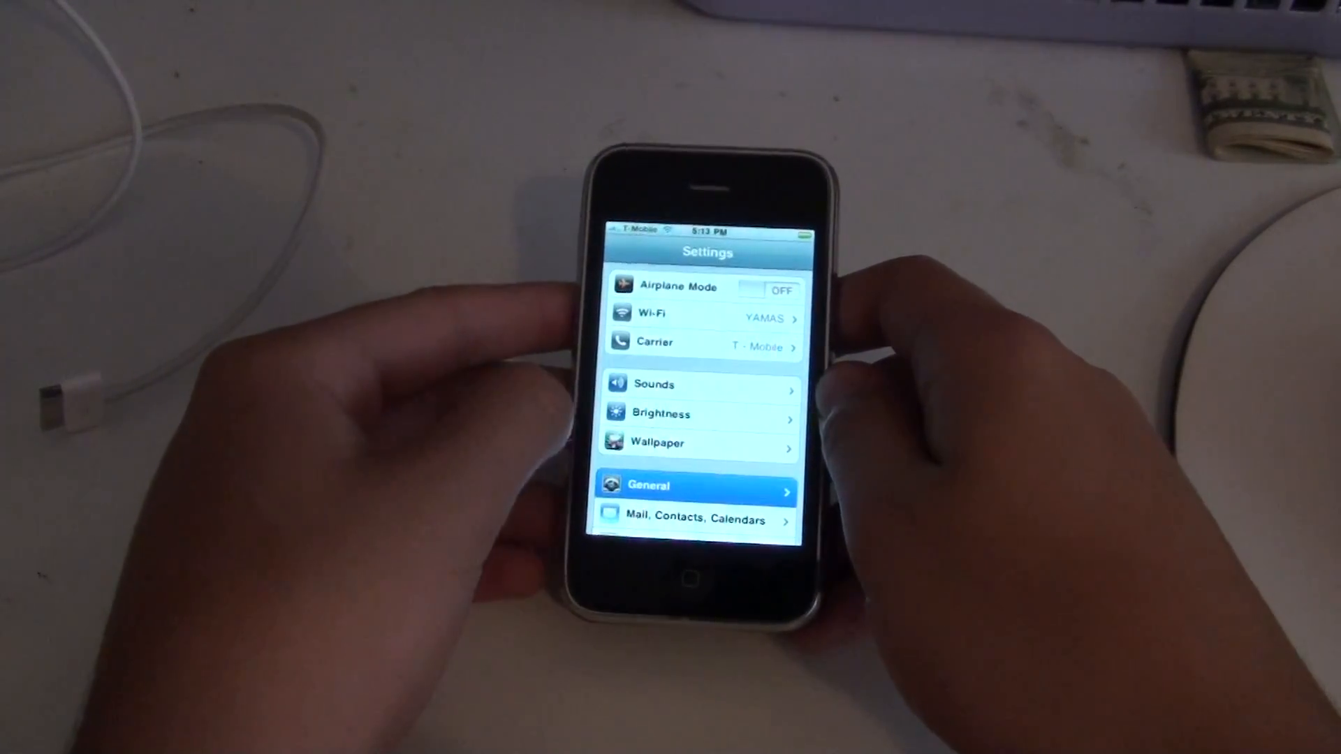
Step: Open the Settings app and go into General
left_click(695, 486)
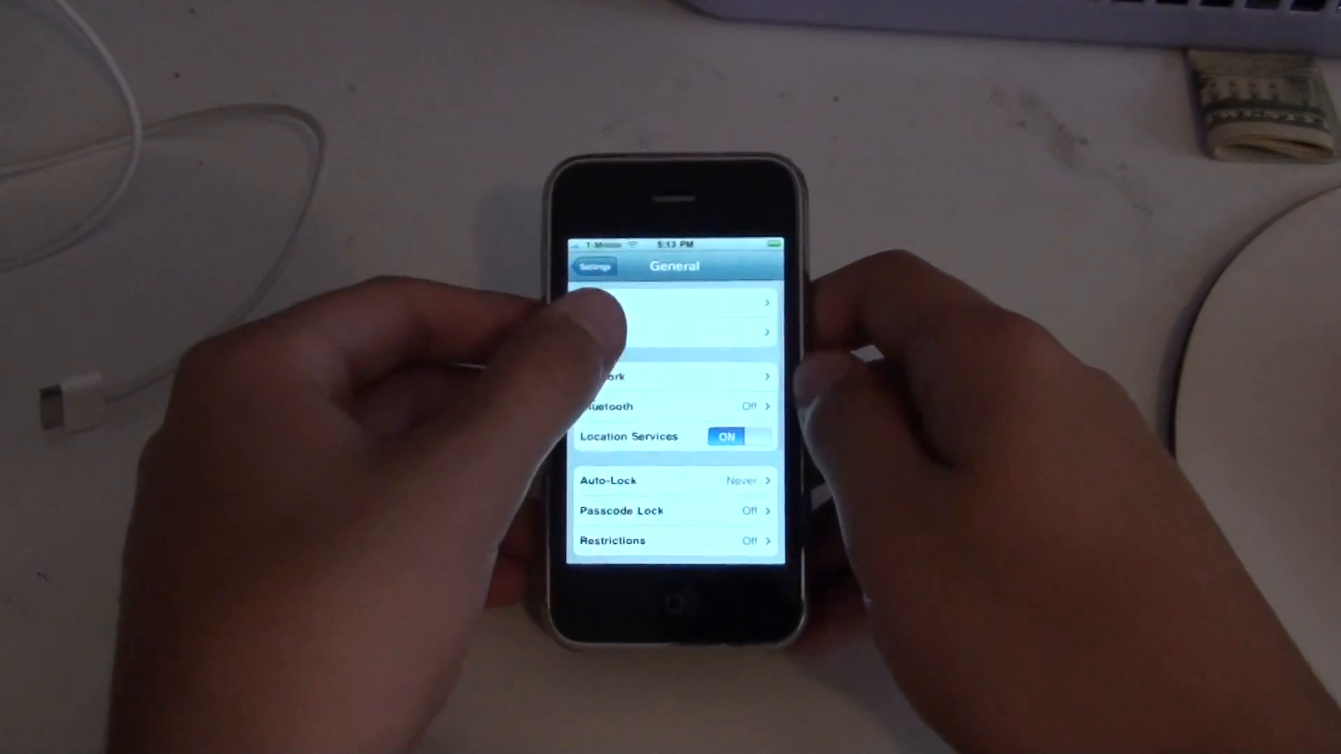
left_click(675, 302)
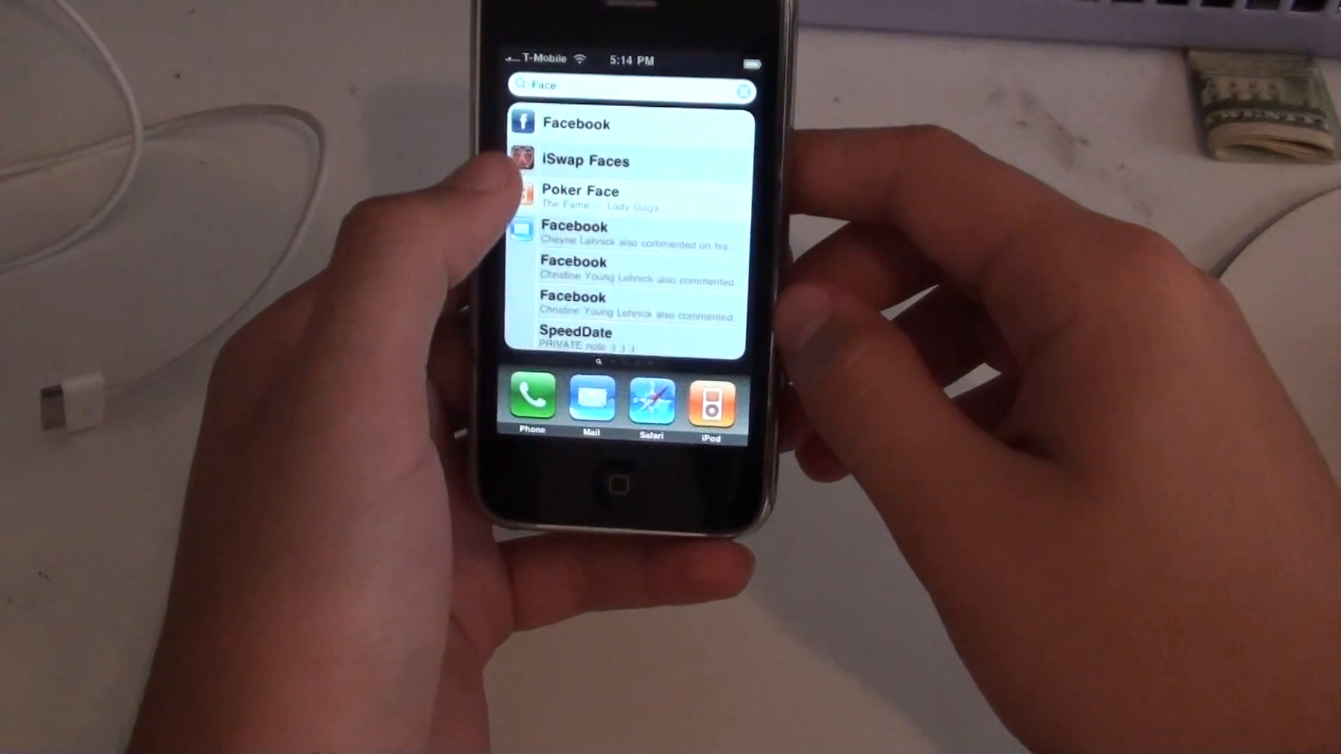
Step: Scroll through the Spotlight results for "Face"
scroll("down", 3)
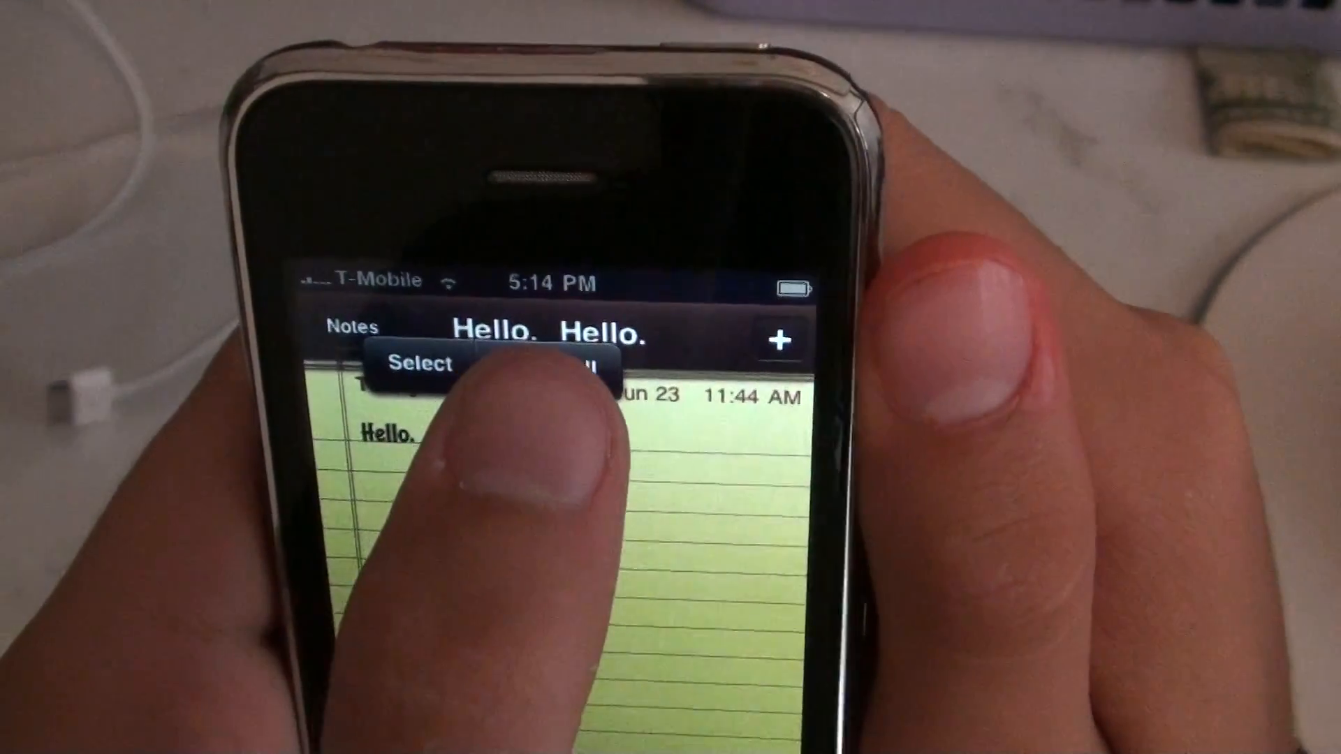
Step: Copy the note's "Hello." greeting and paste it after the existing text
left_click(420, 362)
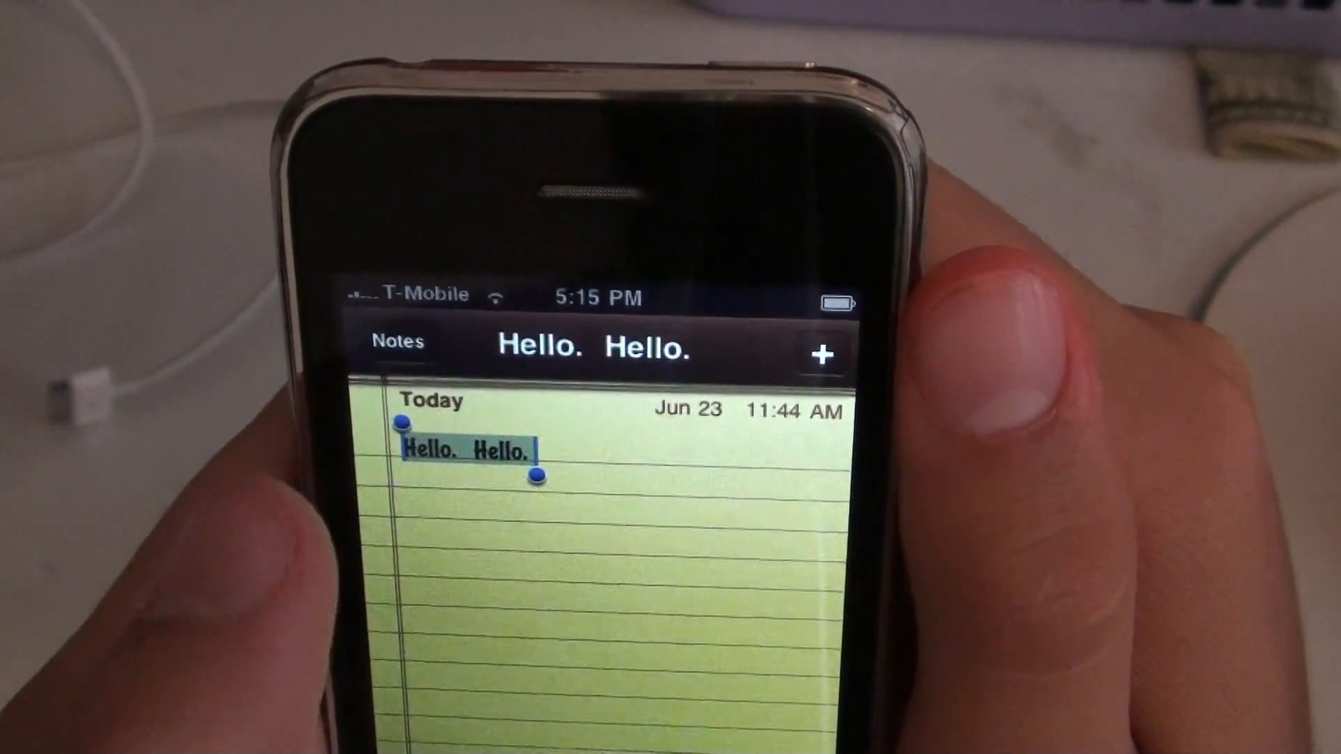
left_click(514, 513)
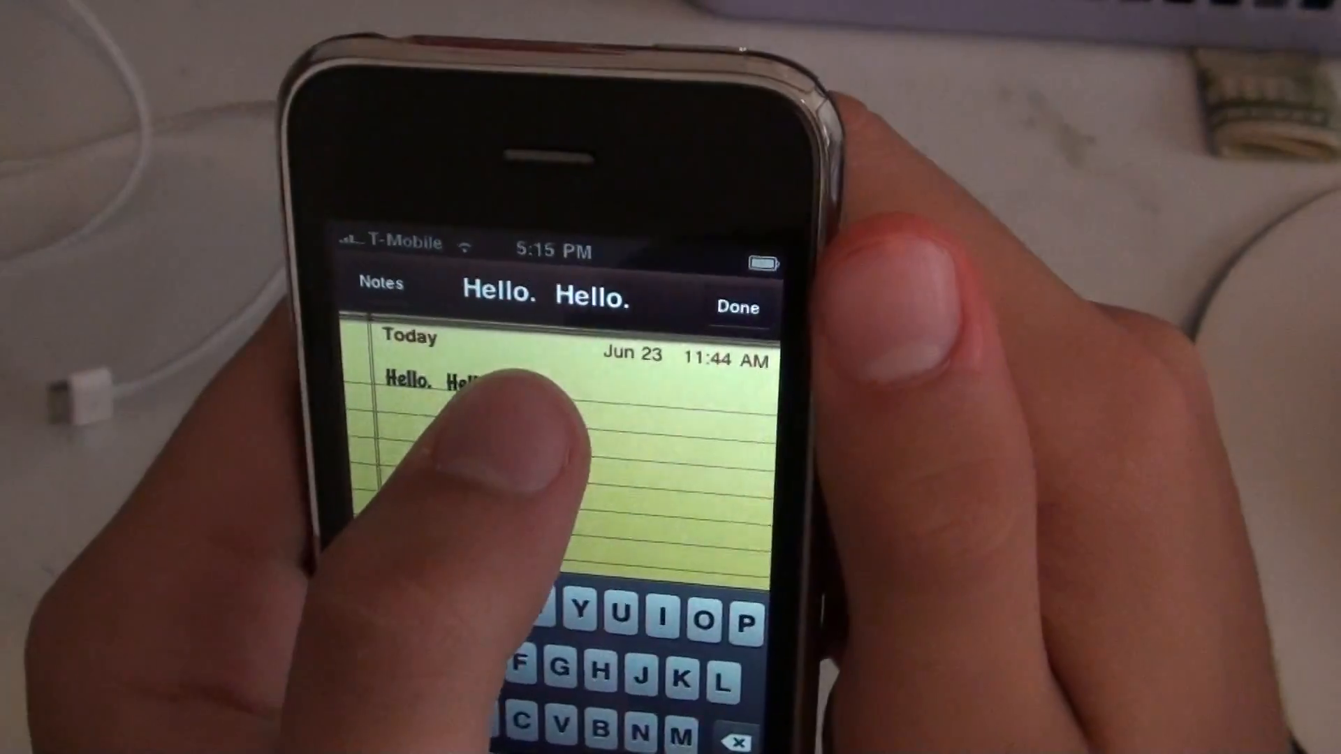
left_click(514, 376)
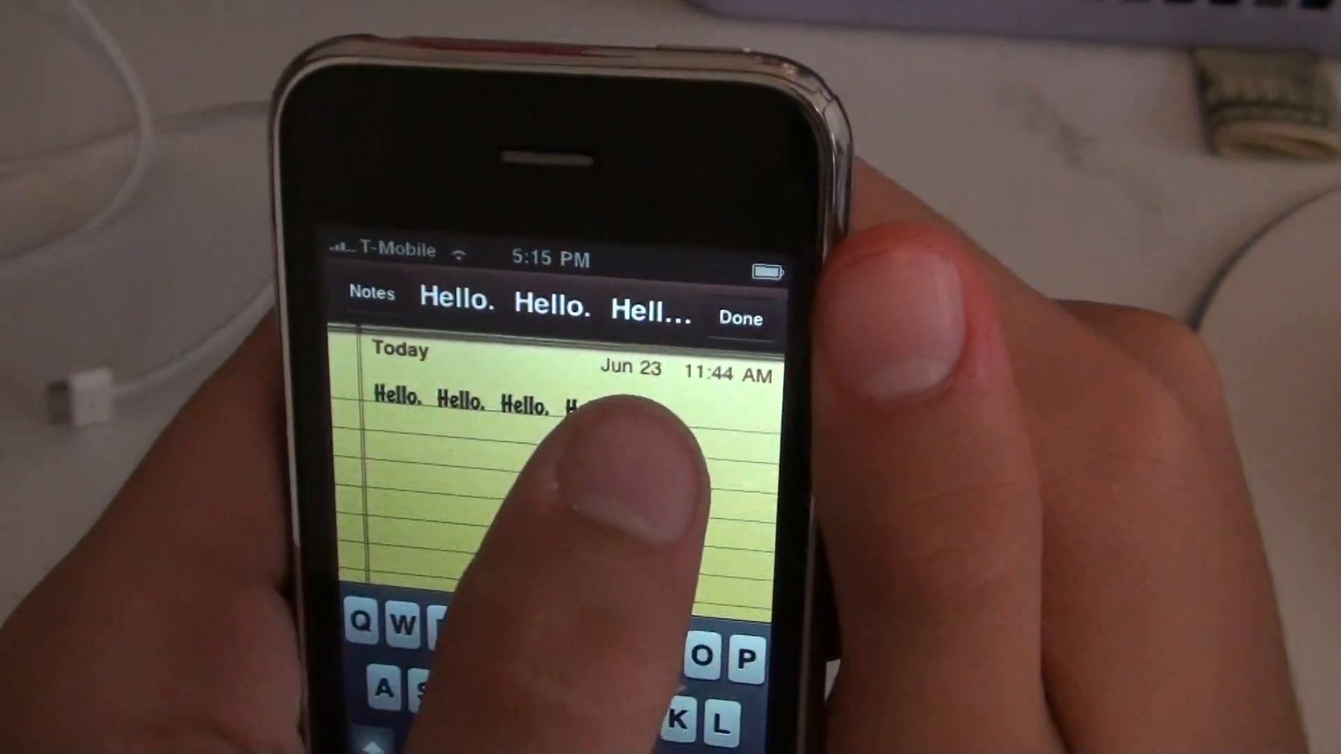
left_click(582, 403)
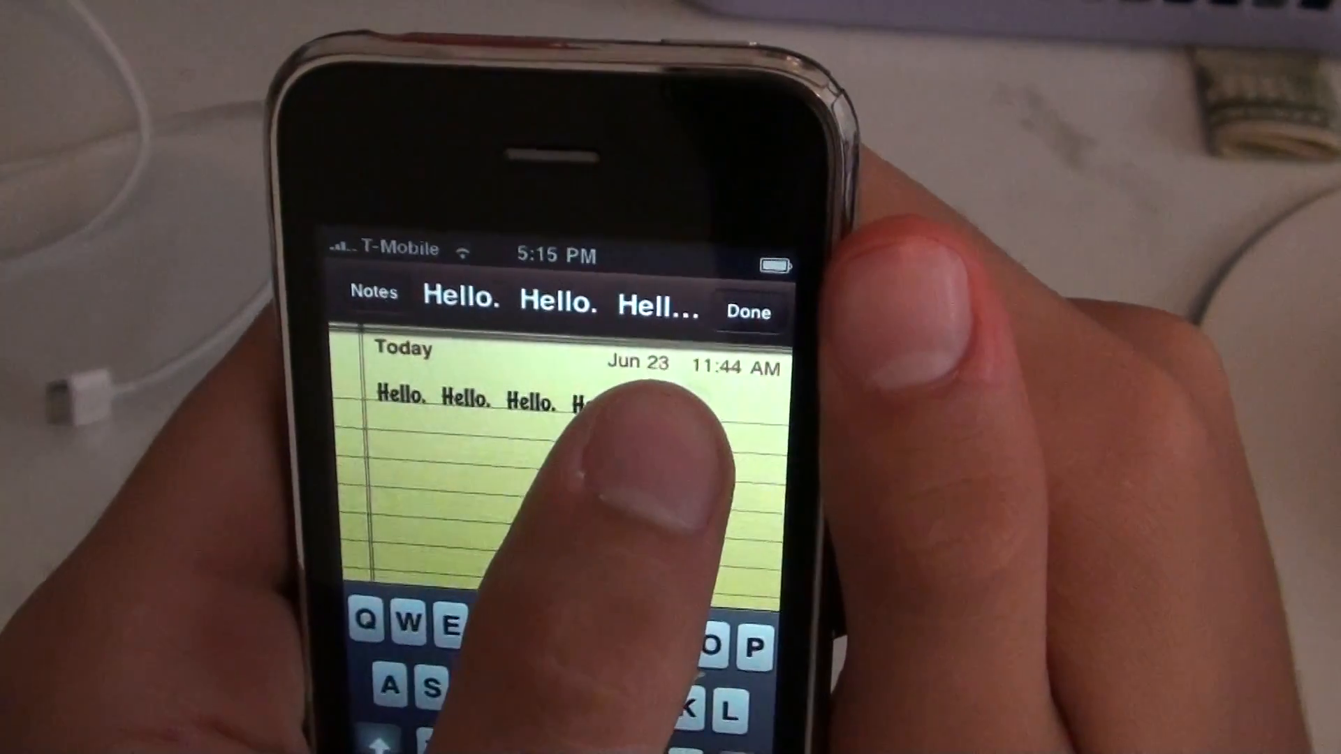
Step: Cut the whole note and re-enter "Hello. Hello. Hello. Hello."
left_click(598, 402)
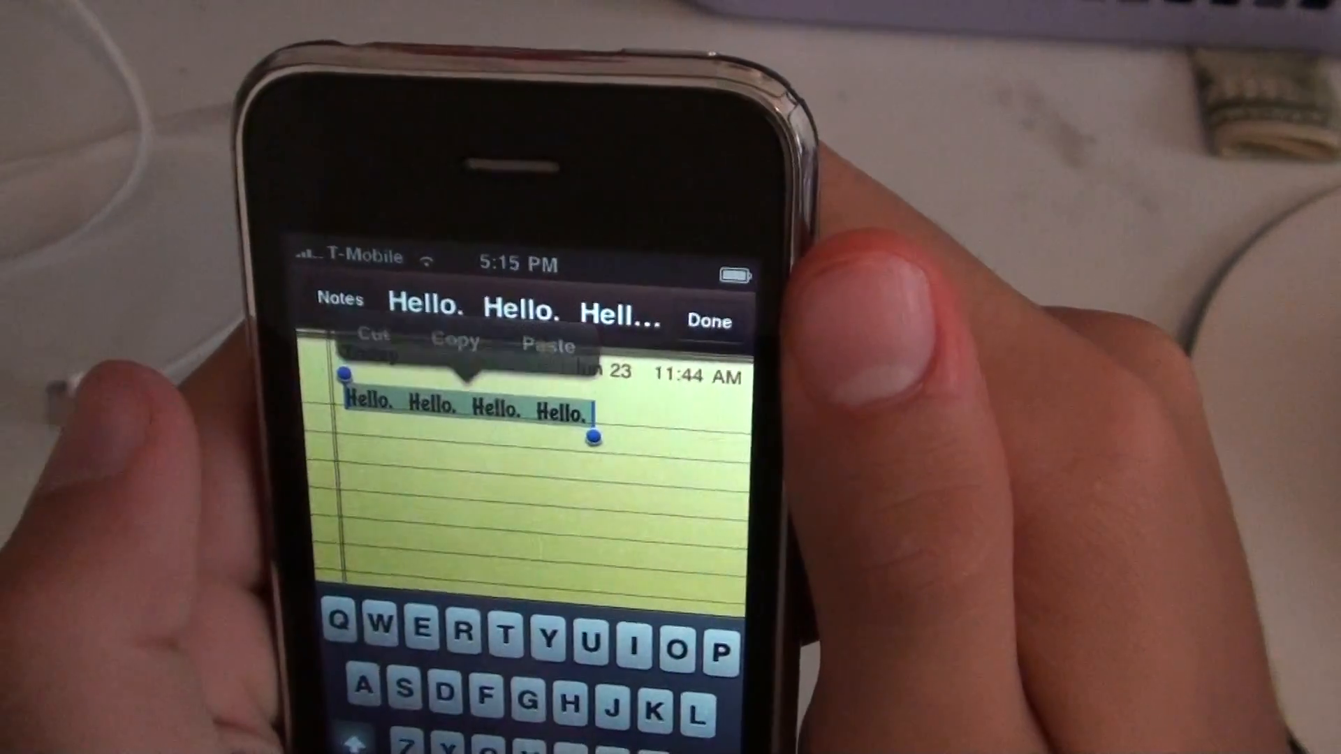
left_click(374, 340)
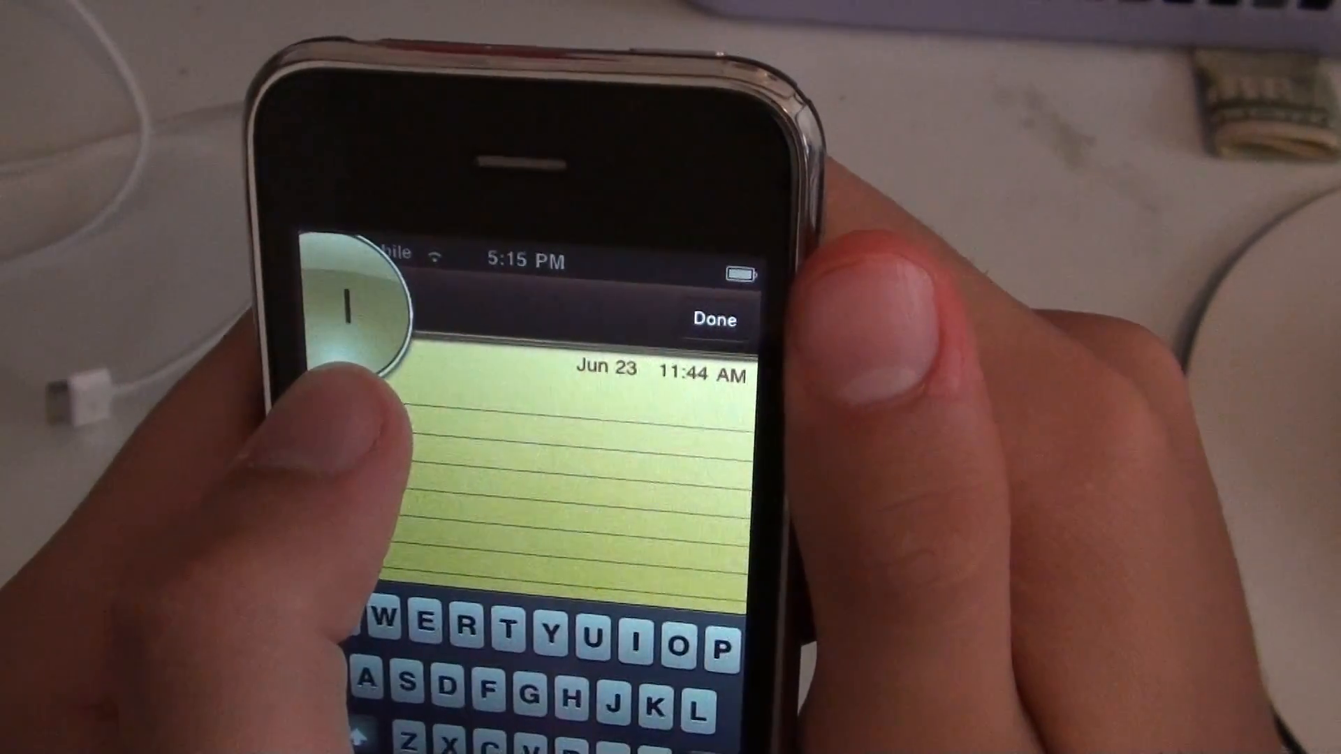
type("Hello. Hello. Hello. Hello.")
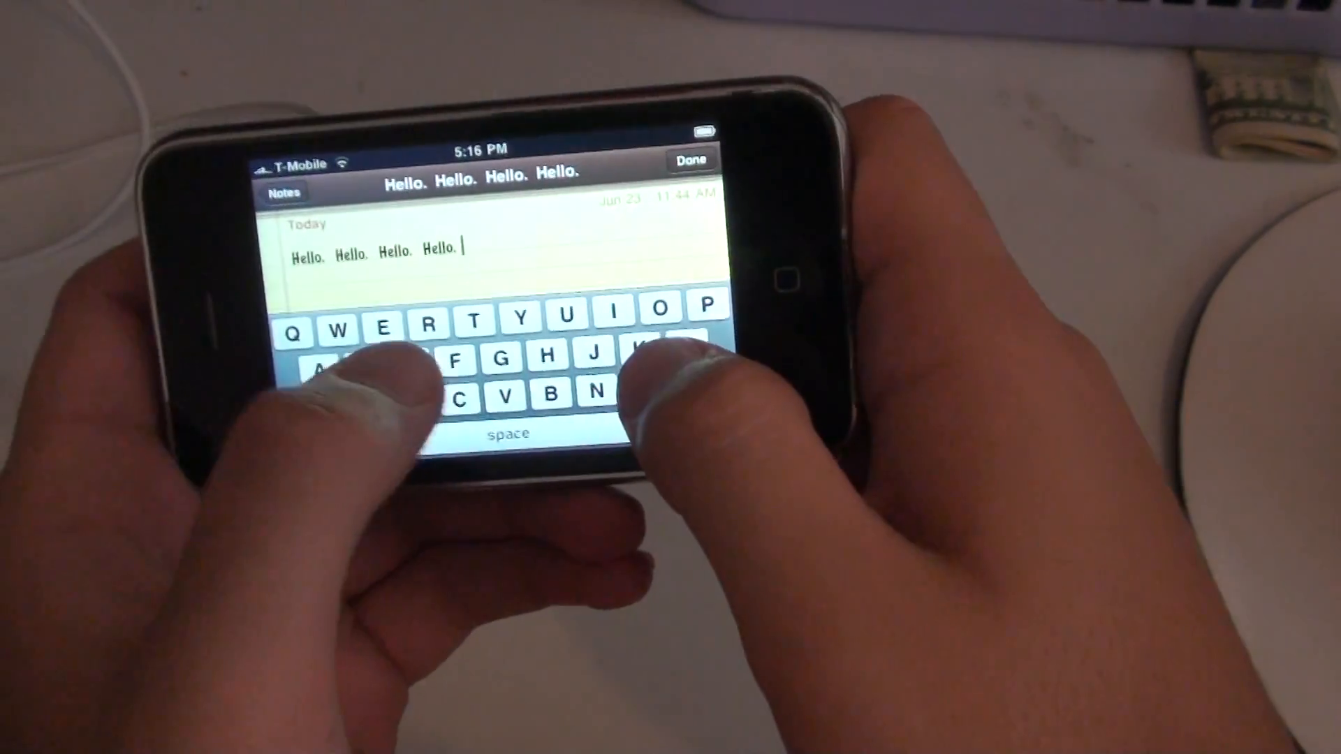
Step: Type into the four-greeting note using the wide landscape keyboard
left_click(693, 252)
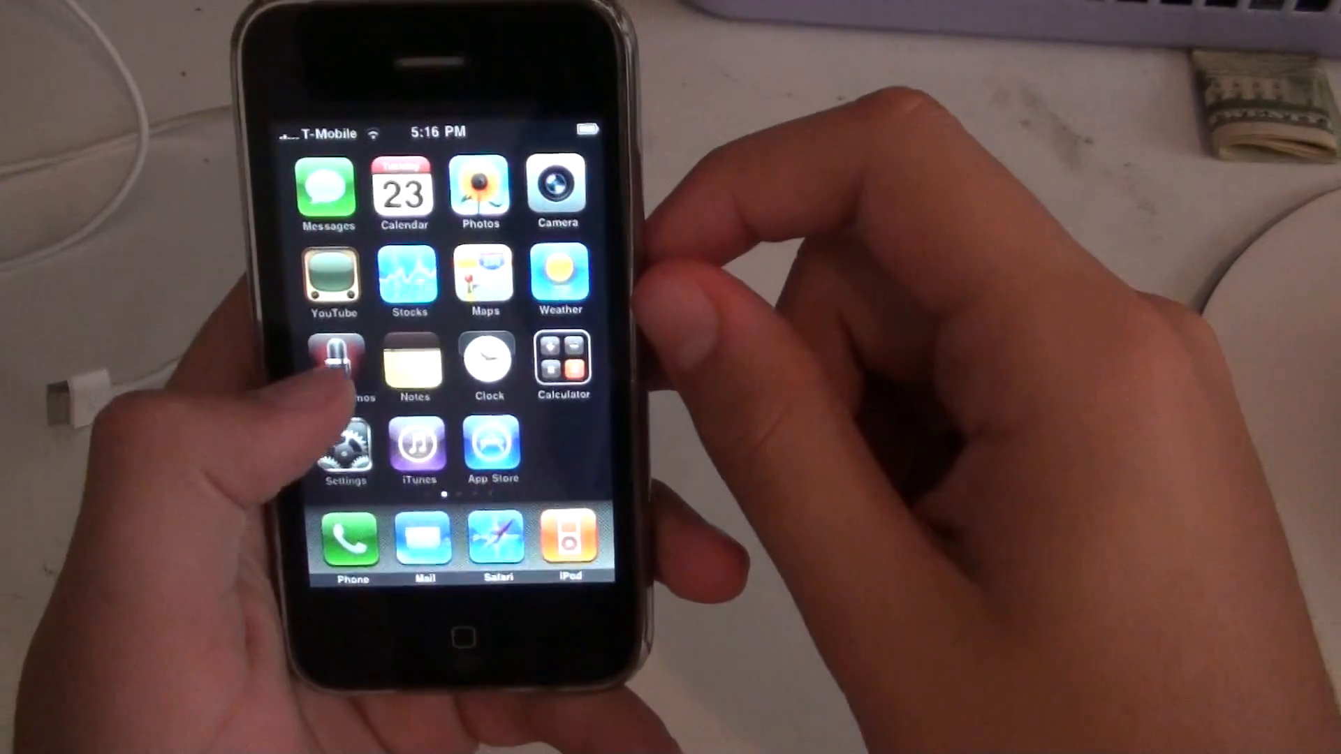
Step: Record and stop a four-second memo in Voice Memos, then view the saved list
left_click(340, 359)
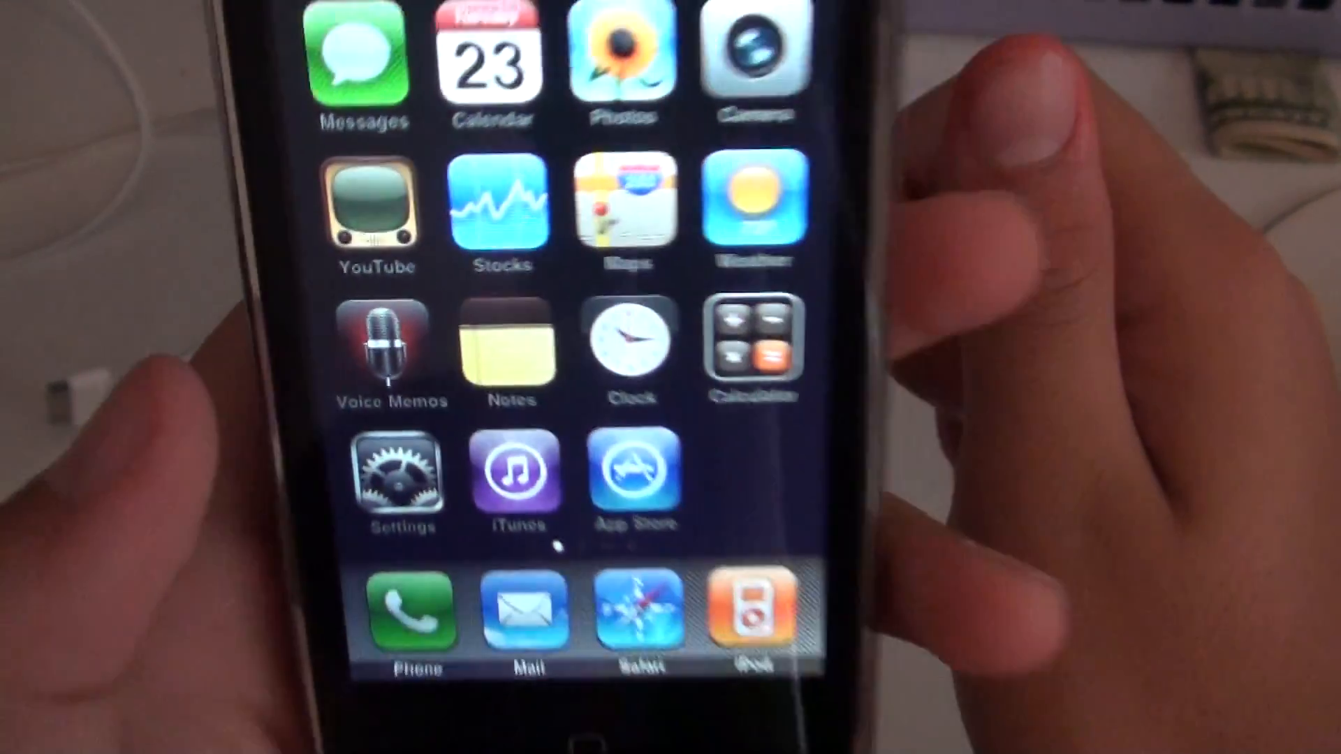
left_click(377, 351)
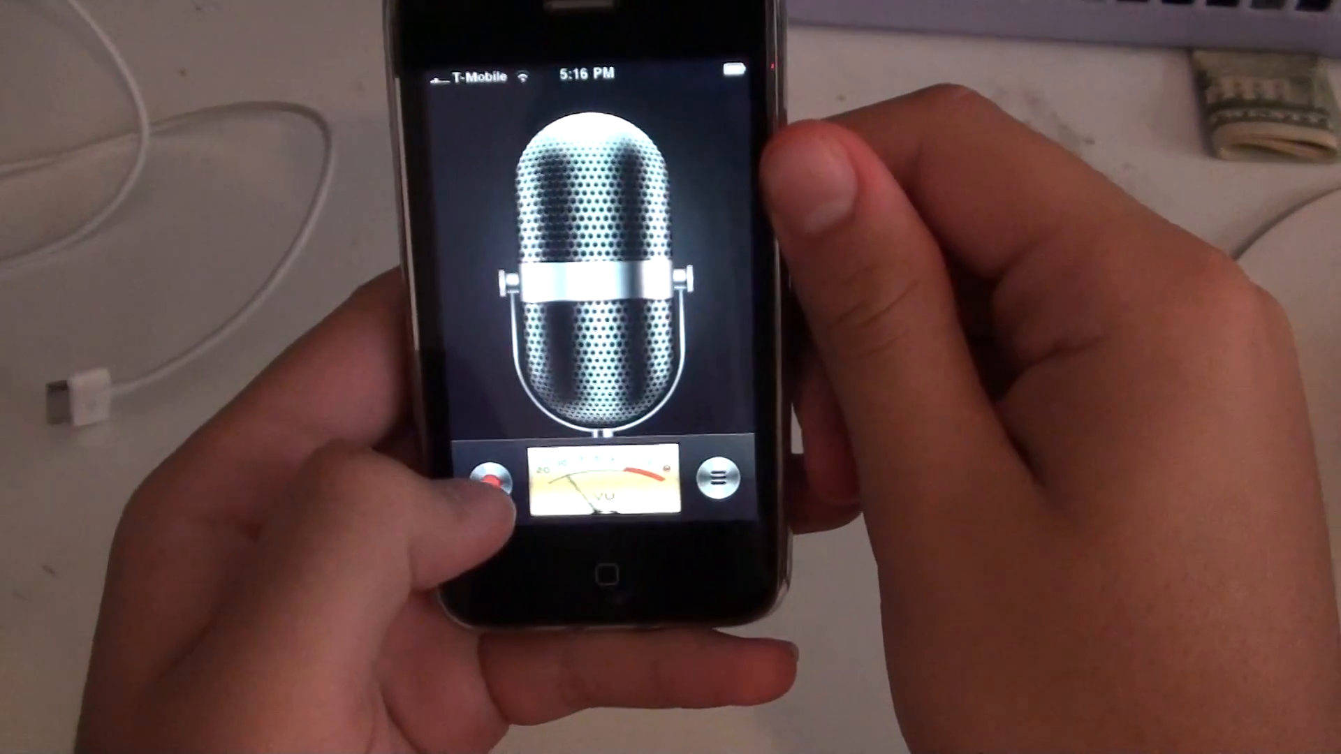
left_click(486, 481)
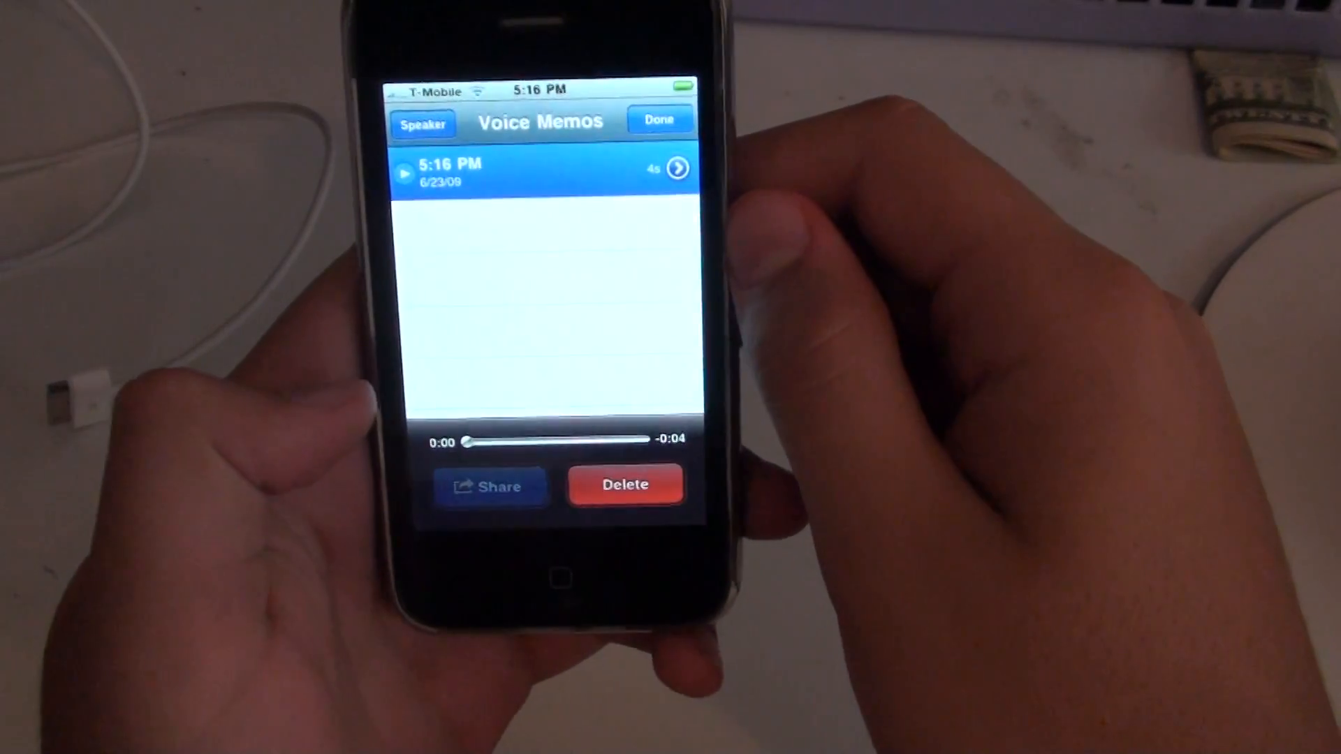
left_click(490, 486)
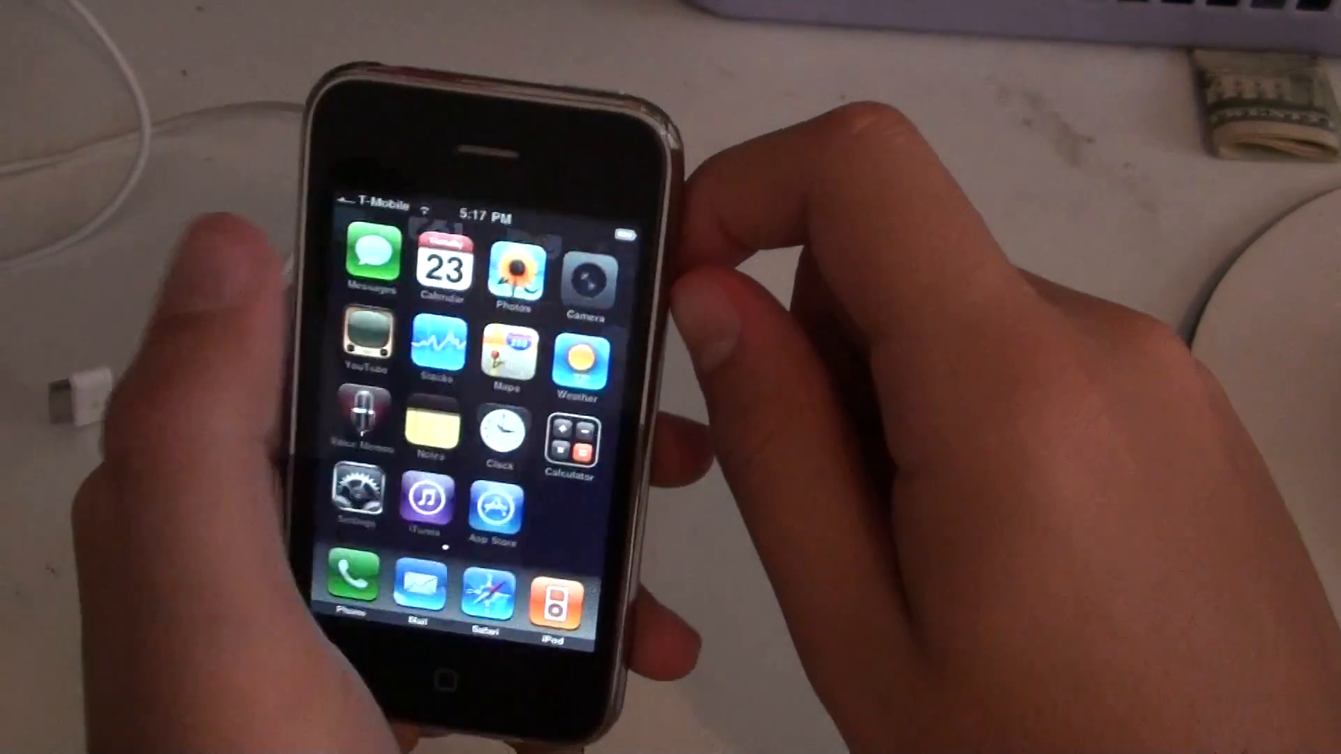
Step: Open Camera and snap a photo of the laundry basket
left_click(582, 282)
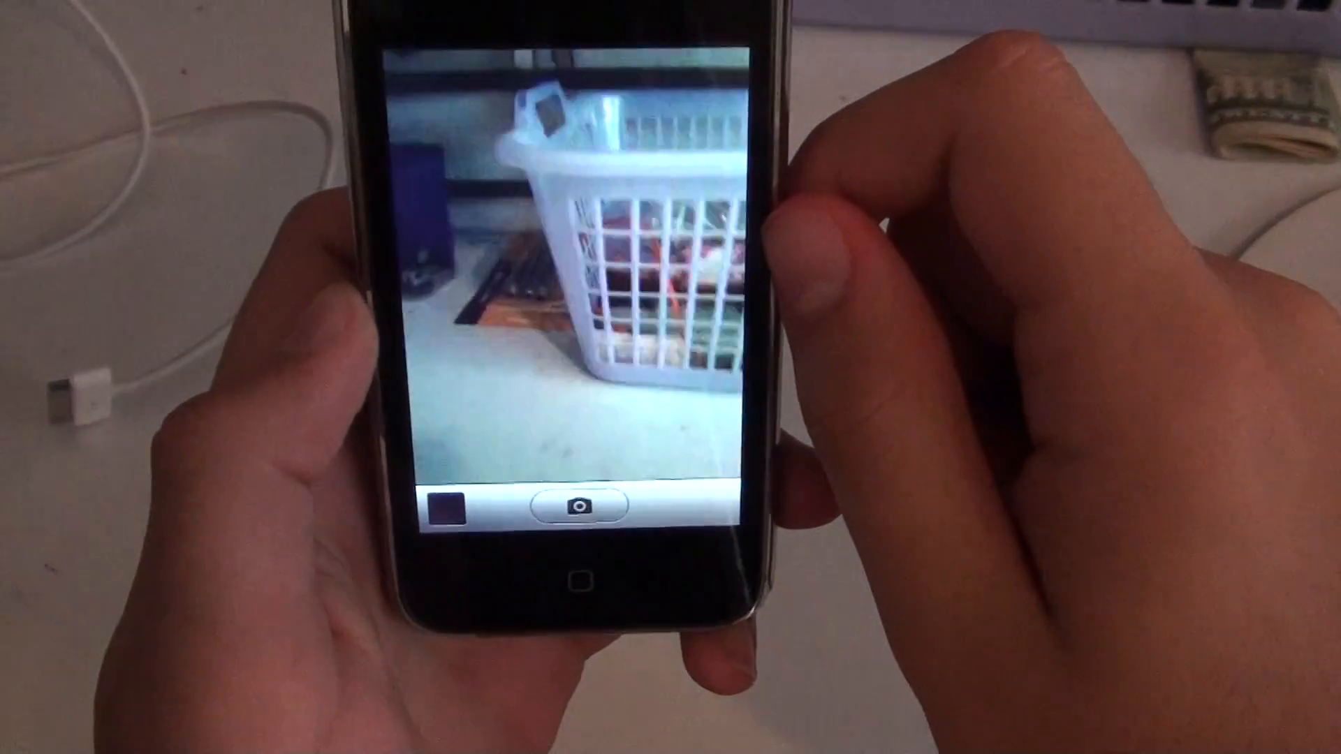
left_click(584, 506)
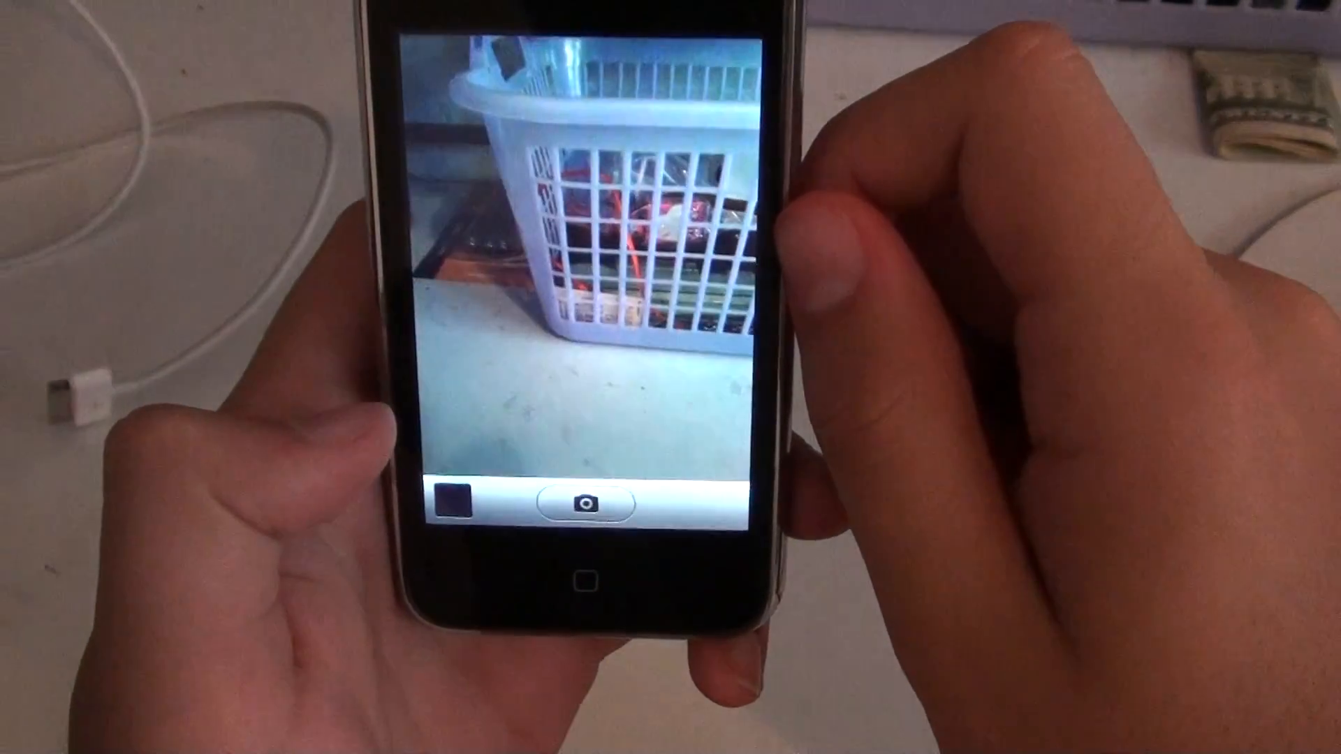
left_click(587, 503)
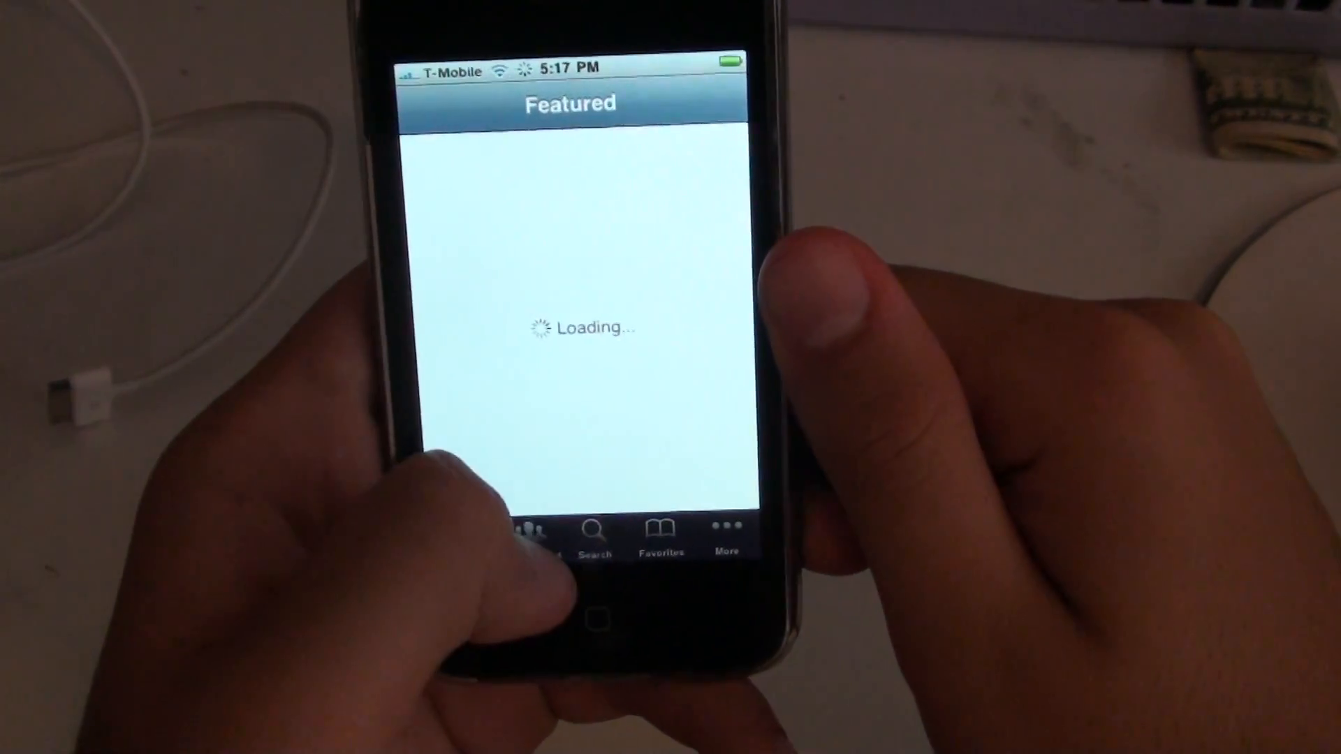
Step: View the empty YouTube Favorites list and begin signing in
left_click(518, 534)
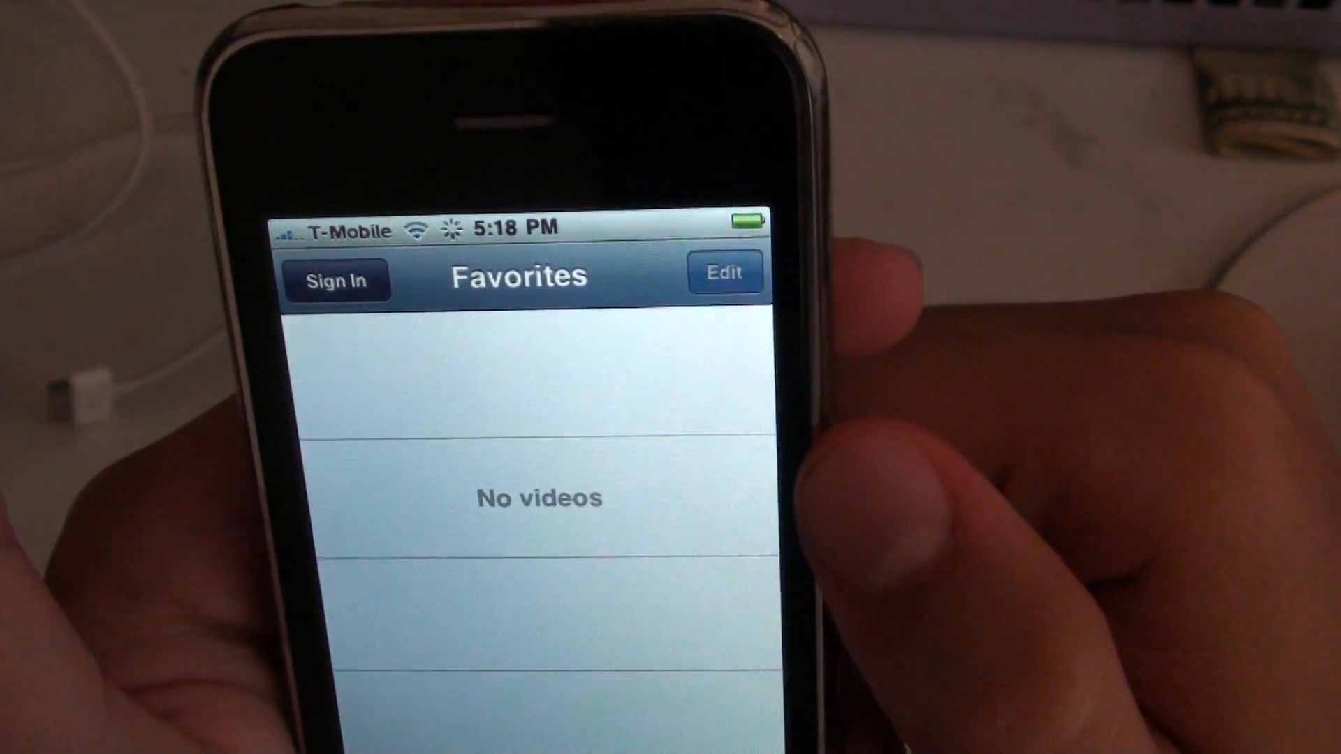
left_click(336, 281)
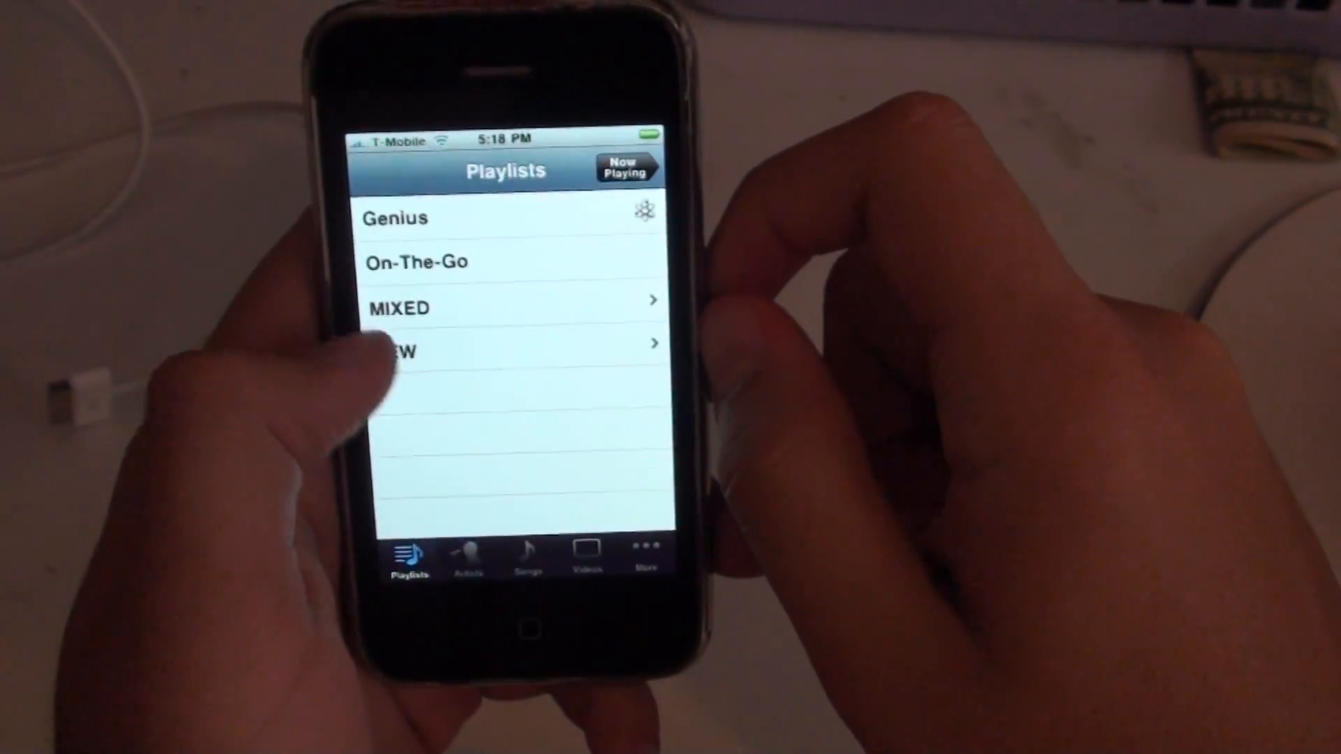
Step: Play an AC/DC song from Songs, shuffle, and skip to "I Was Born To Make You Happy"
left_click(526, 560)
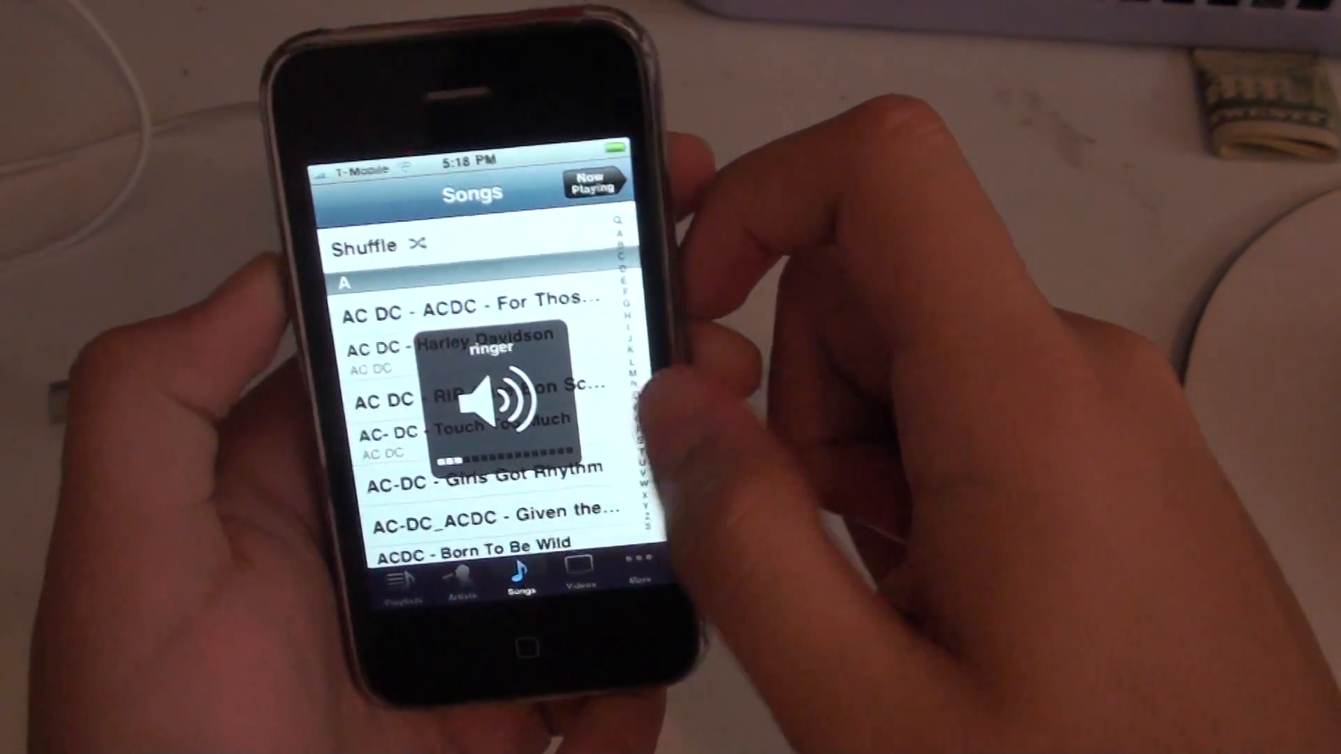
scroll("down", 3)
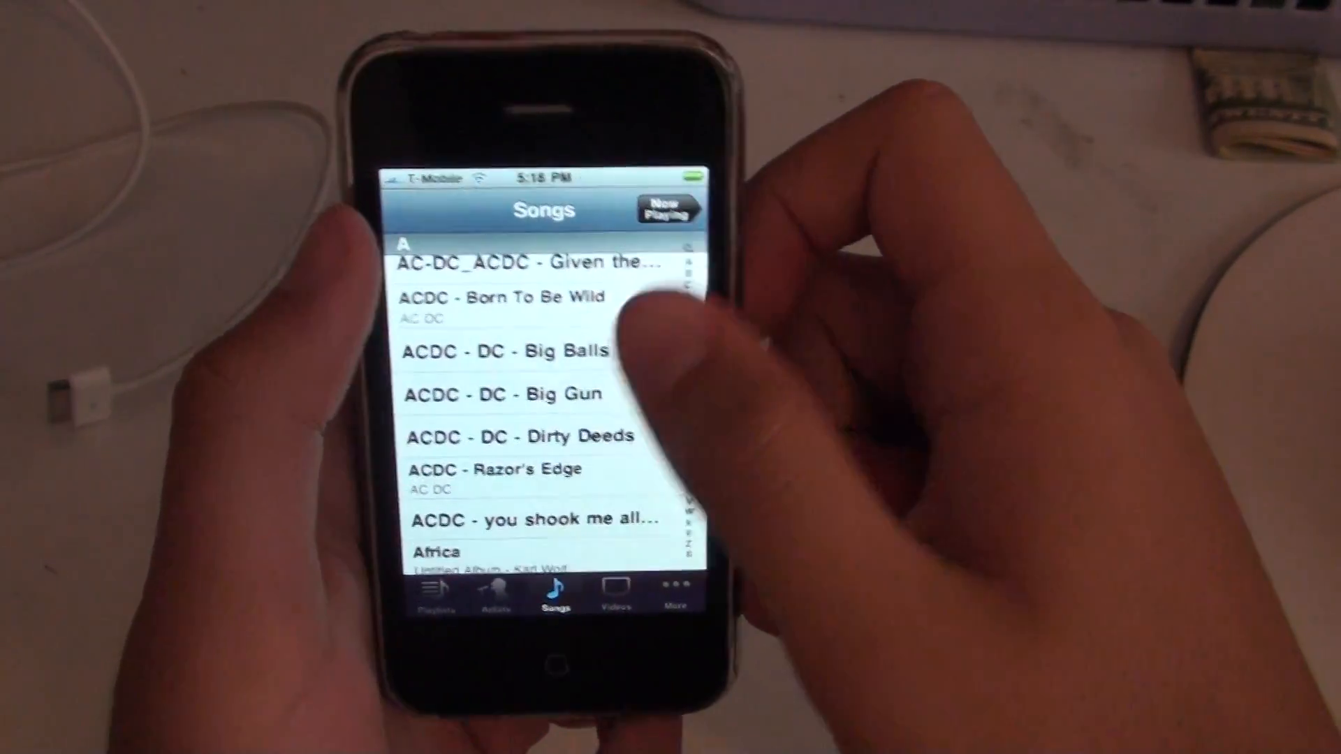
left_click(530, 519)
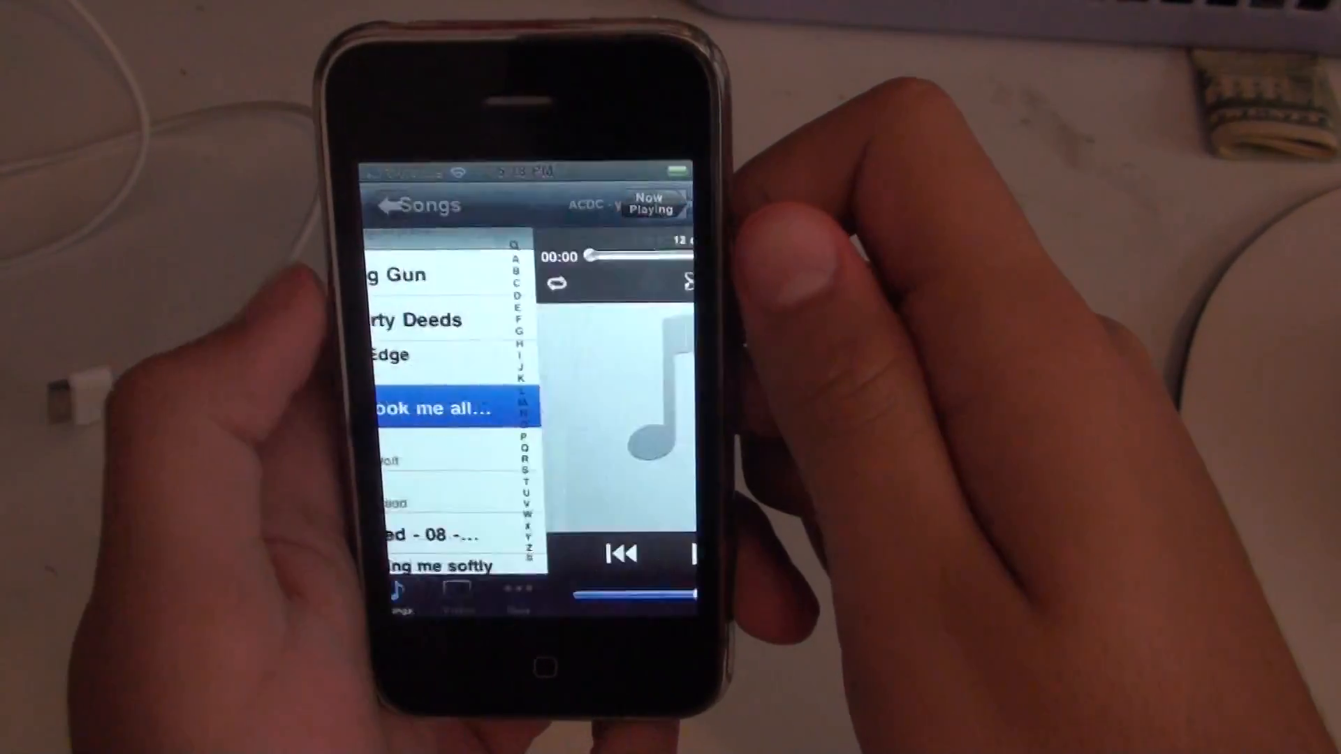
left_click(427, 408)
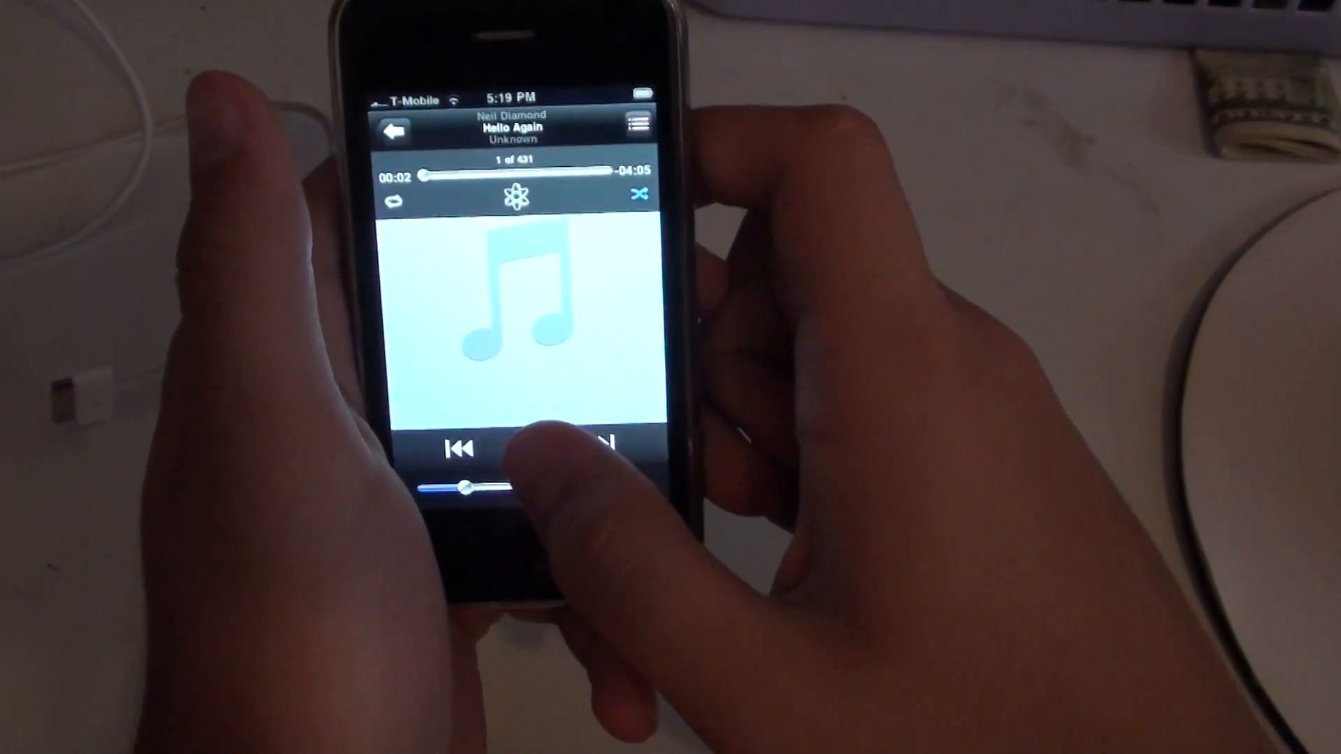
left_click(521, 436)
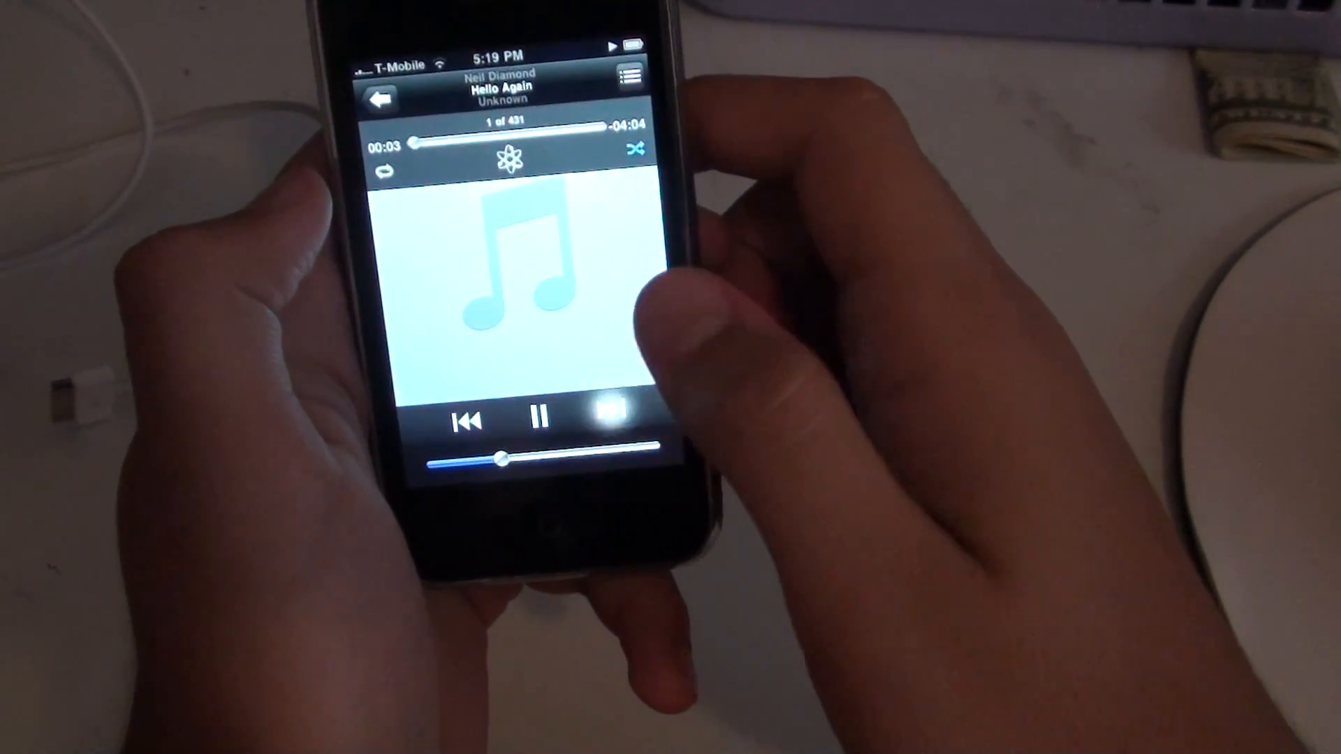
left_click(609, 419)
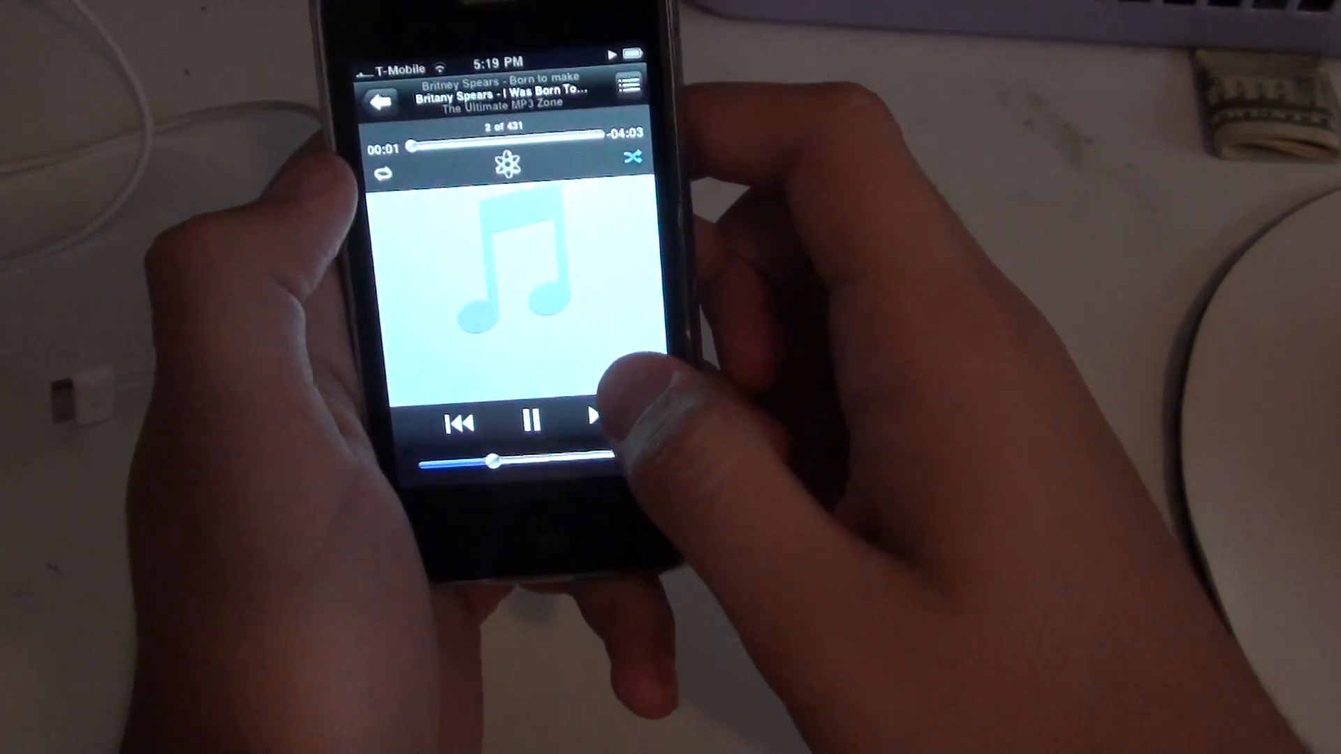